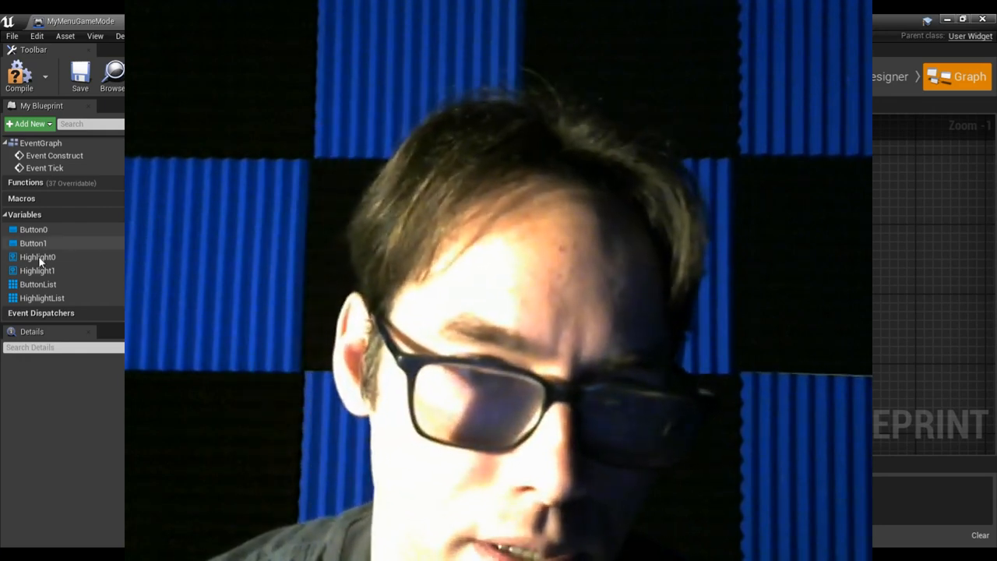
Add a Get node for the HighlightList variable next to the keyboard-focus Branch.
{"action": "left_click", "coordinate": [38, 284]}
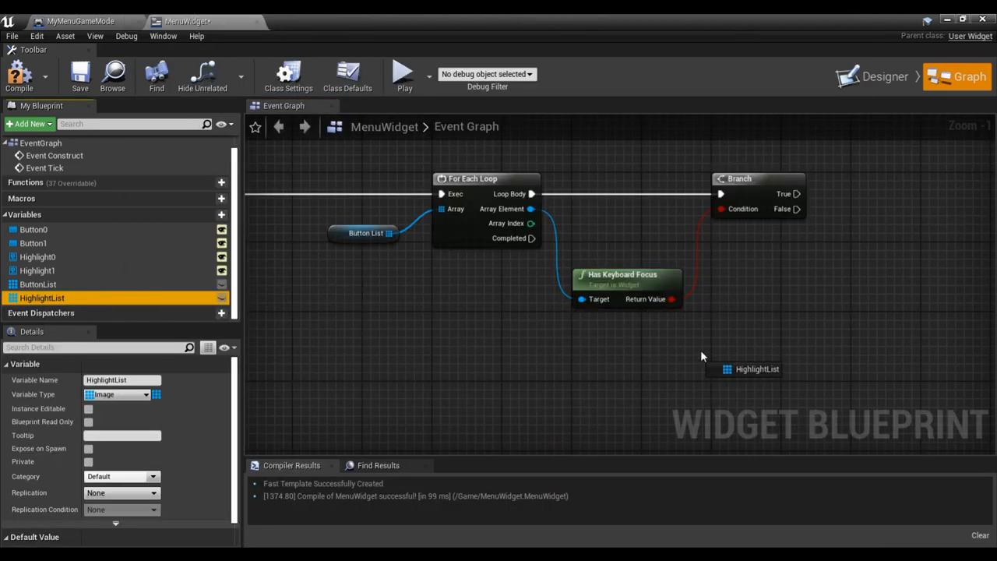
Add a Get (a copy) node fetching one element from HighlightList.
{"action": "left_click", "coordinate": [748, 368]}
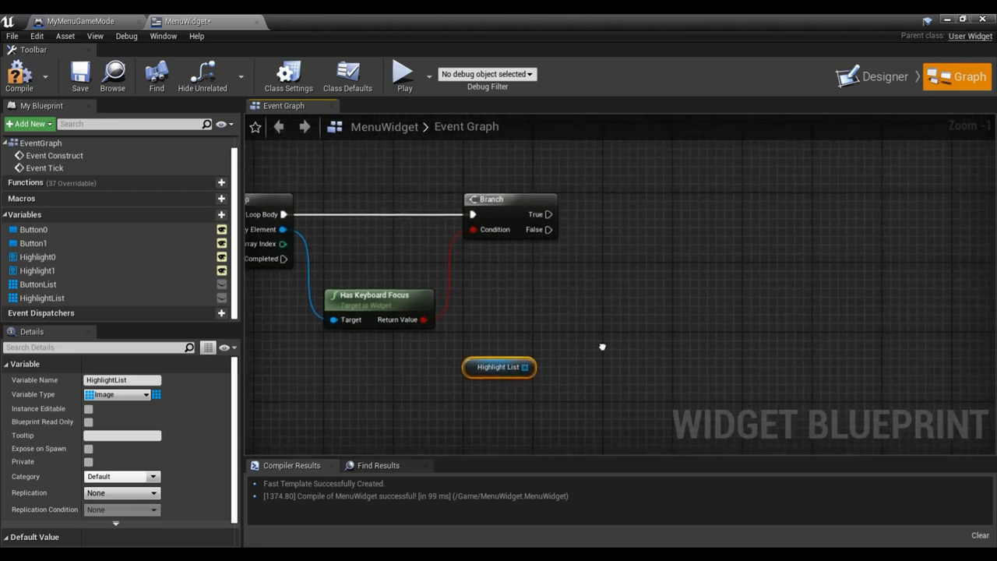
{"action": "left_click_drag", "start_coordinate": [528, 368], "coordinate": [576, 370]}
{"action": "type", "text": "get"}
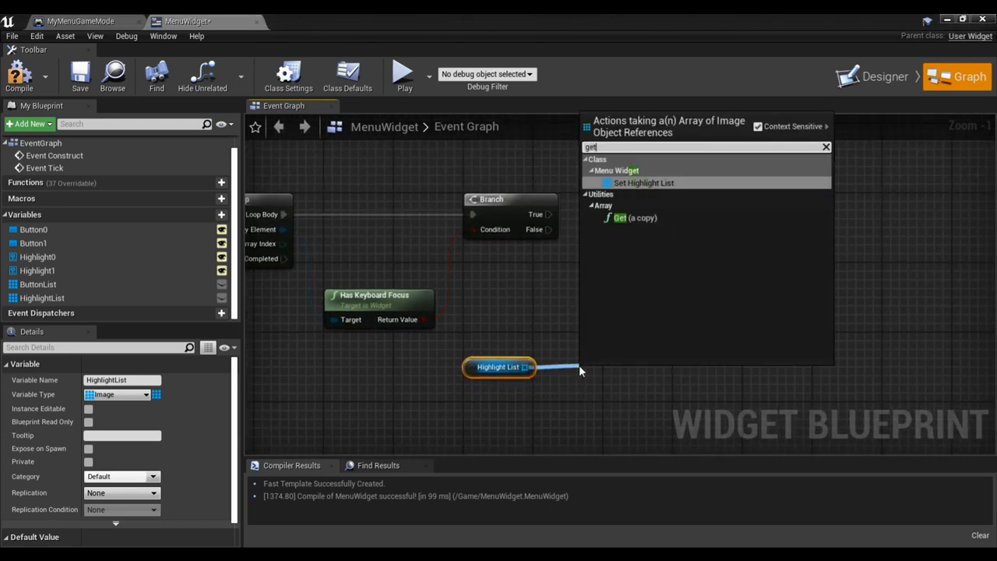
{"action": "left_click", "coordinate": [620, 218]}
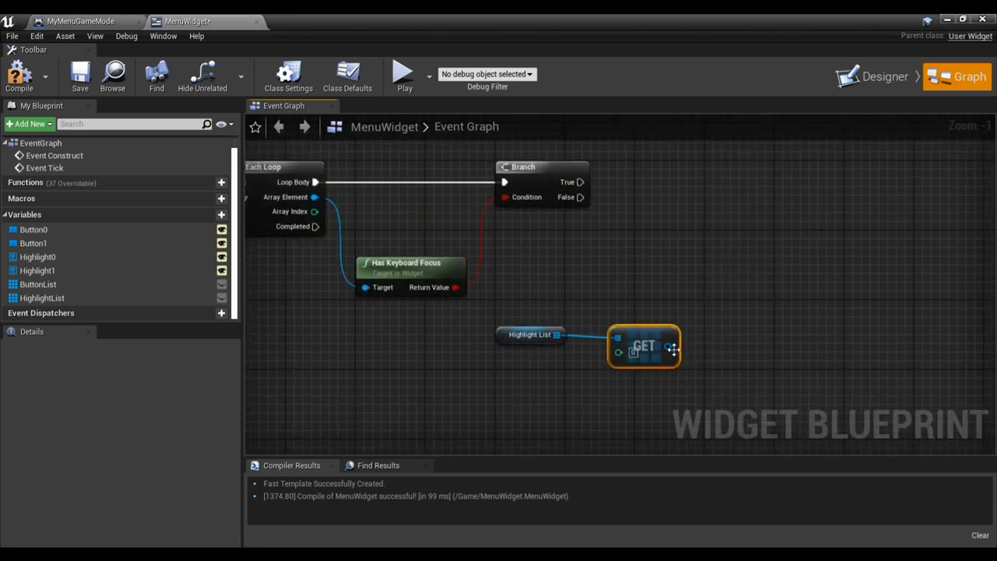
Add Set Visibility nodes on the fetched image for the Branch's True and False outputs.
{"action": "left_click_drag", "start_coordinate": [673, 346], "coordinate": [748, 204]}
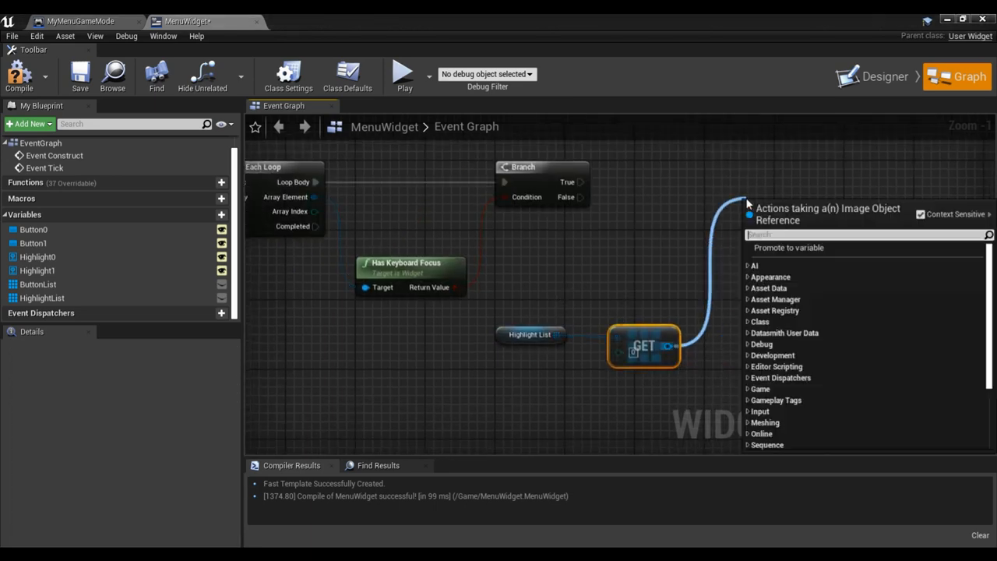
{"action": "type", "text": "h"}
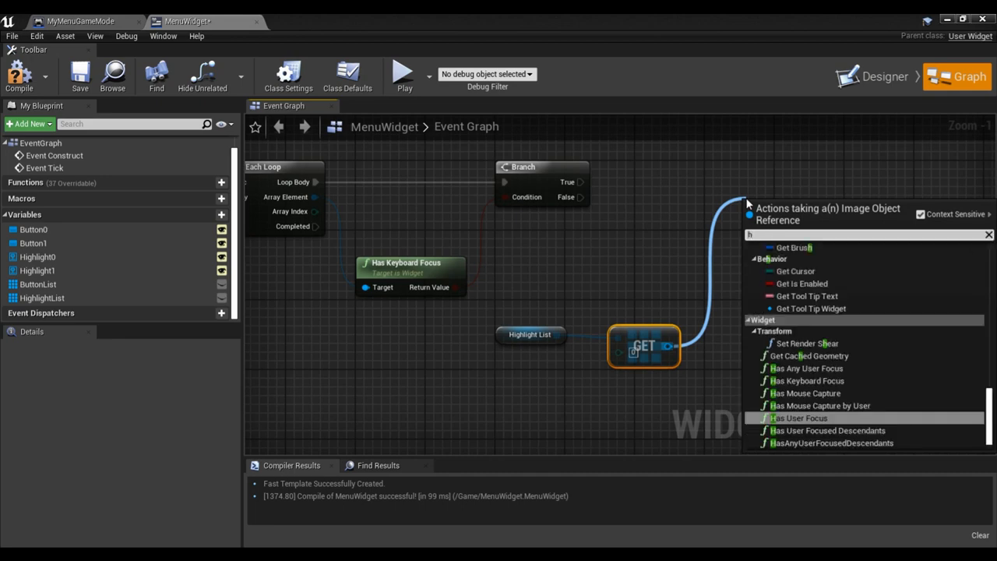
{"action": "type", "text": "visi"}
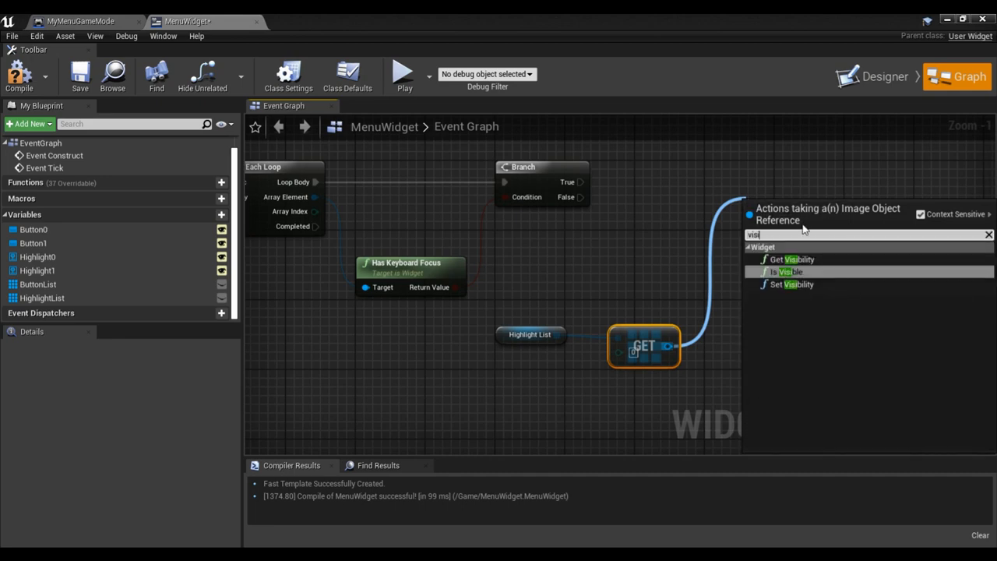
{"action": "left_click", "coordinate": [792, 283]}
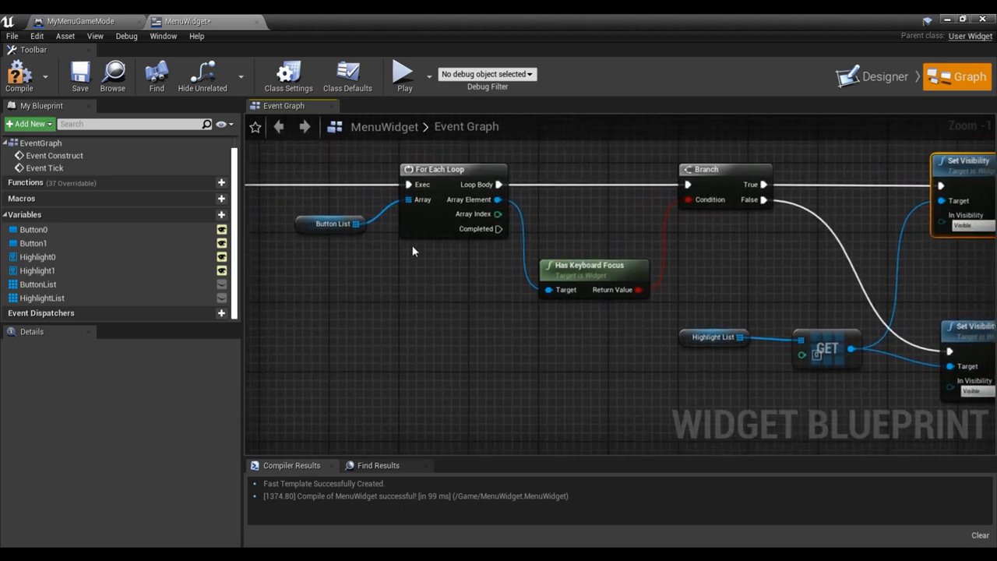
Wire the For Each Loop's Array Index into the GET node's index and review the whole chain.
{"action": "left_click", "coordinate": [331, 224]}
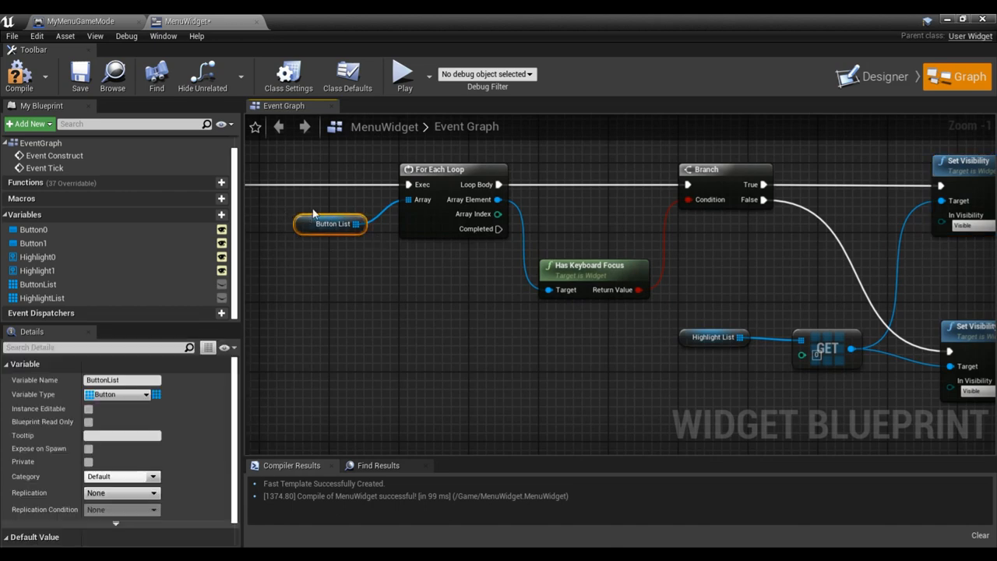
{"action": "left_click_drag", "start_coordinate": [500, 214], "coordinate": [745, 346]}
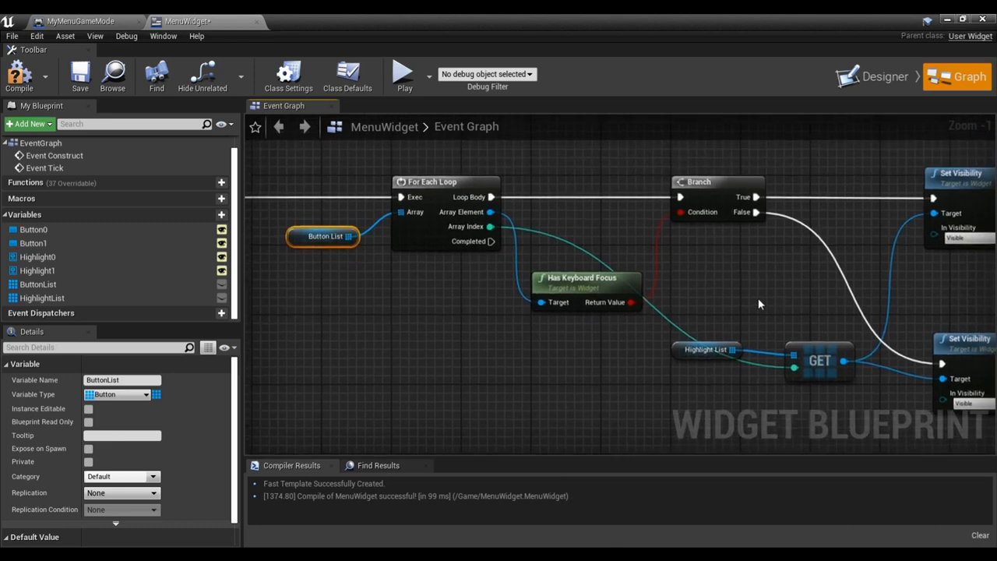
{"action": "mouse_move", "coordinate": [756, 288]}
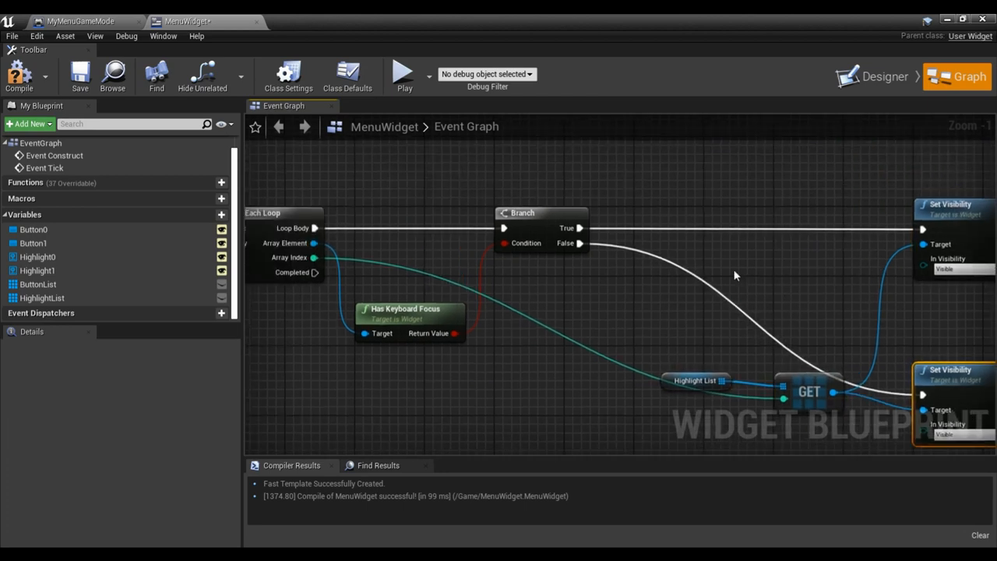
{"action": "scroll", "scroll_direction": "down", "scroll_amount": 3}
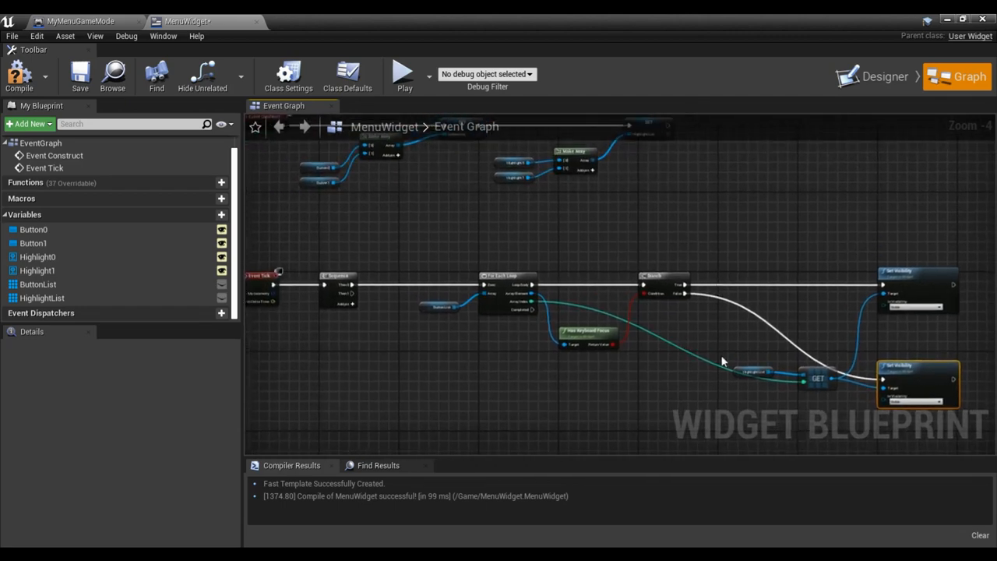
{"action": "mouse_move", "coordinate": [489, 271]}
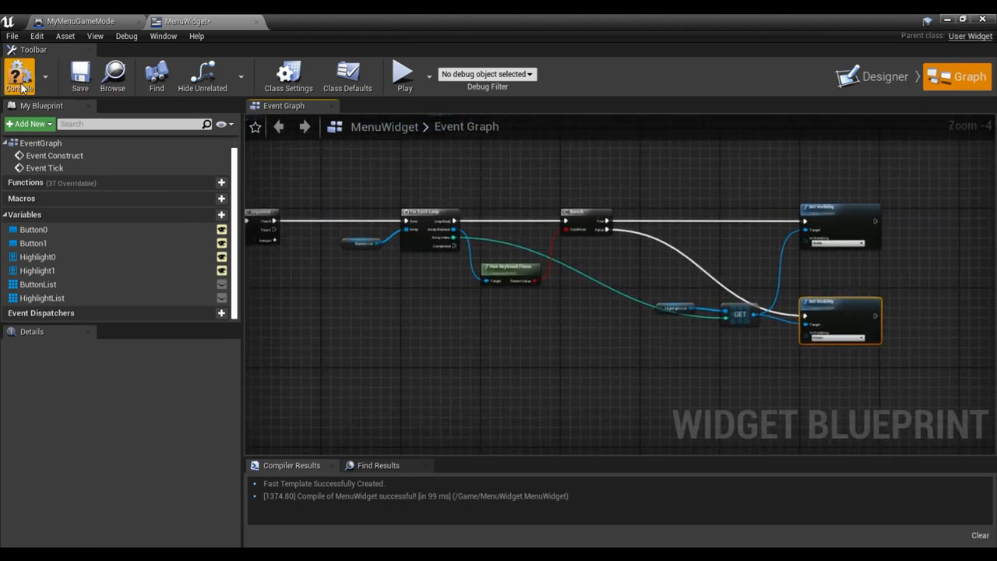
Compile MenuWidget and play the level in a New Editor Window (PIE).
{"action": "left_click", "coordinate": [19, 75]}
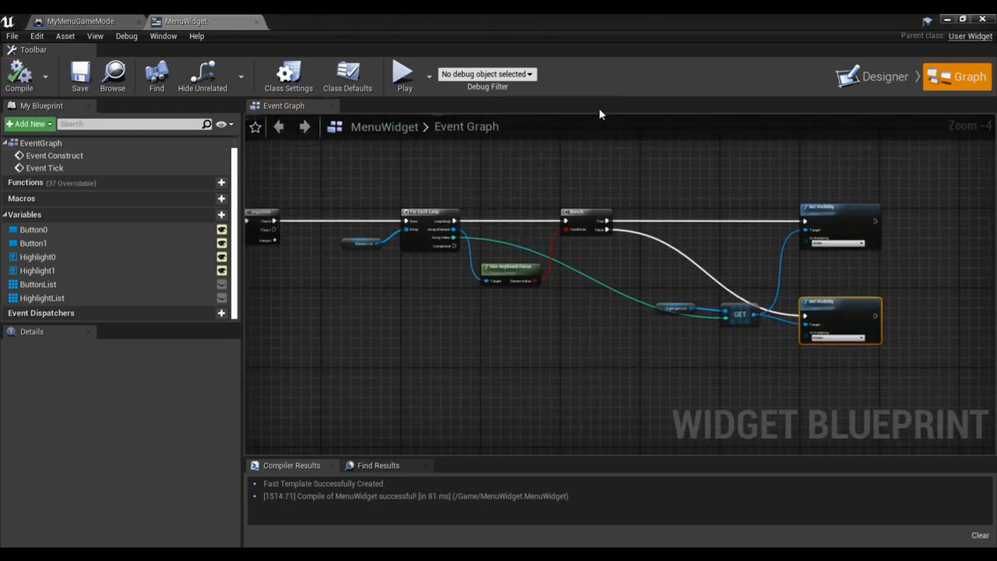
{"action": "mouse_move", "coordinate": [403, 75]}
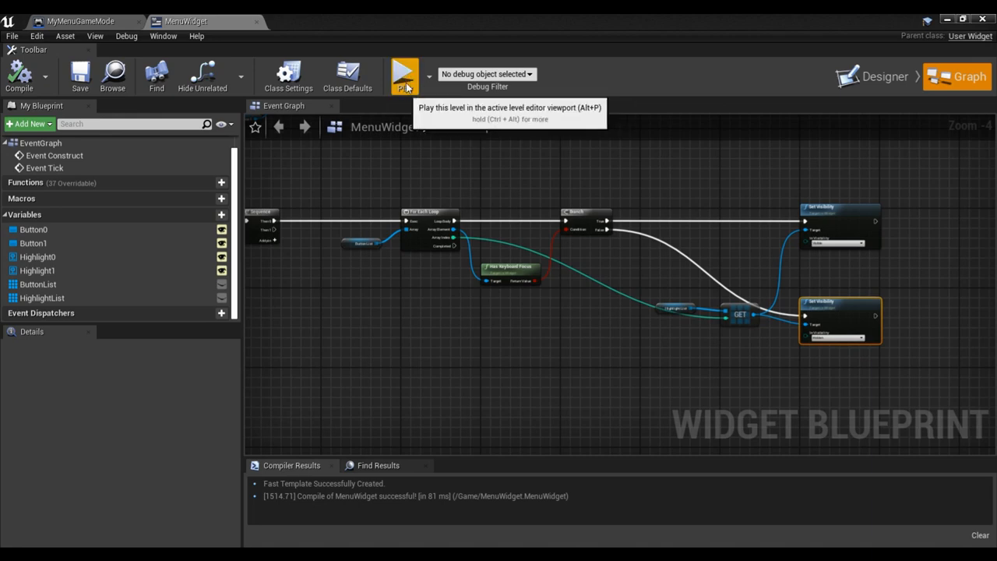
{"action": "left_click", "coordinate": [427, 76]}
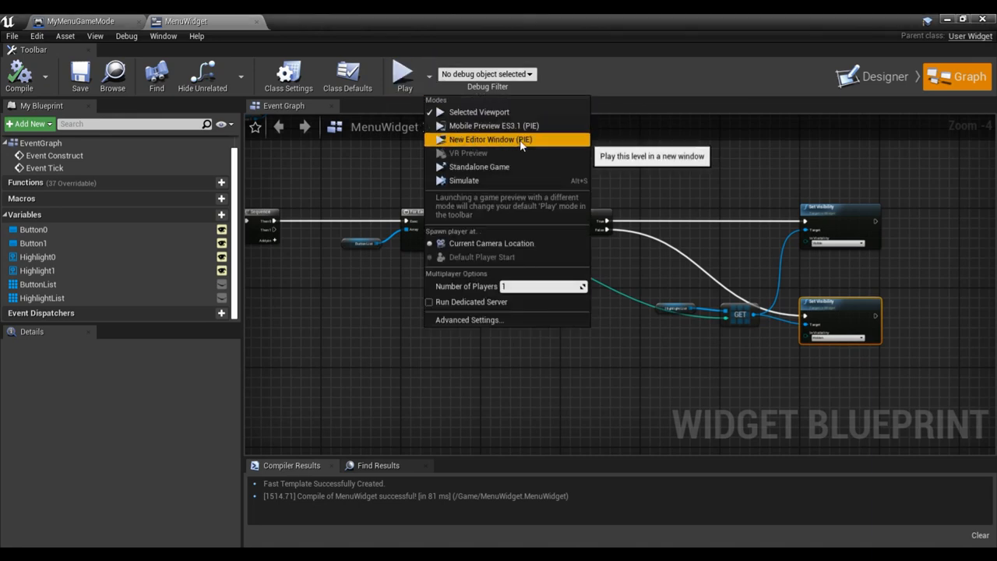
{"action": "left_click", "coordinate": [490, 139]}
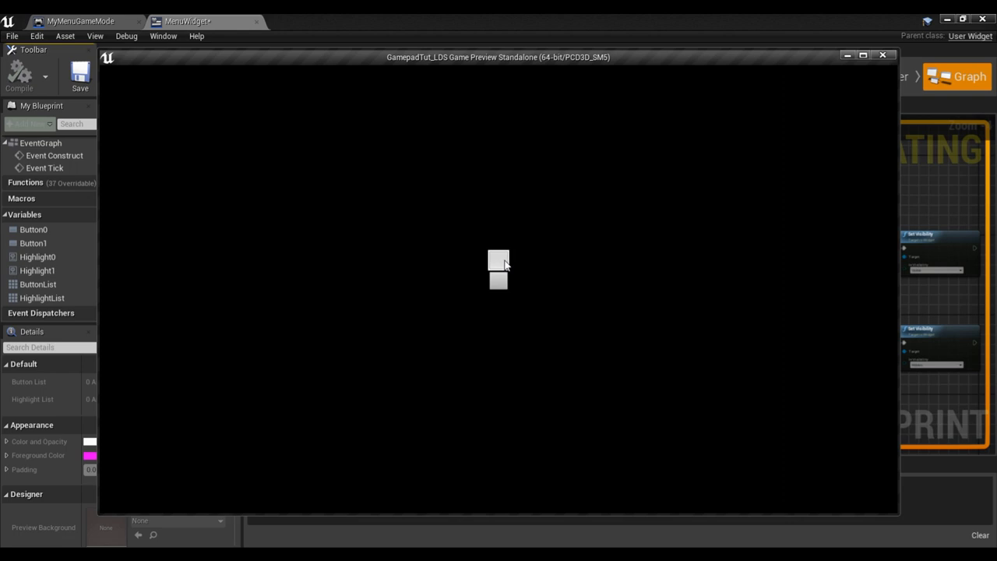
{"action": "mouse_move", "coordinate": [499, 281]}
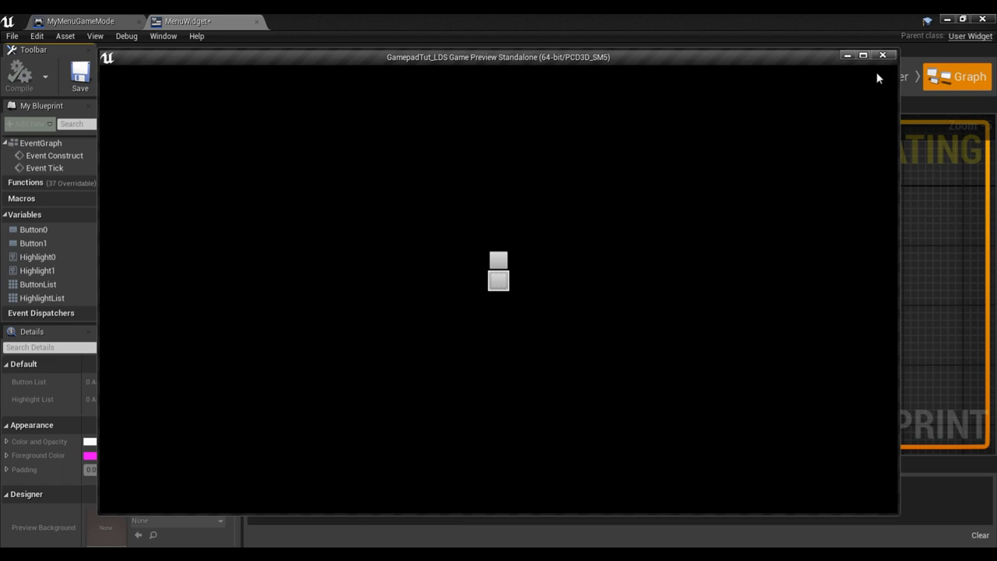
After testing button focus, close the PIE window to return to the event graph.
{"action": "left_click", "coordinate": [882, 55]}
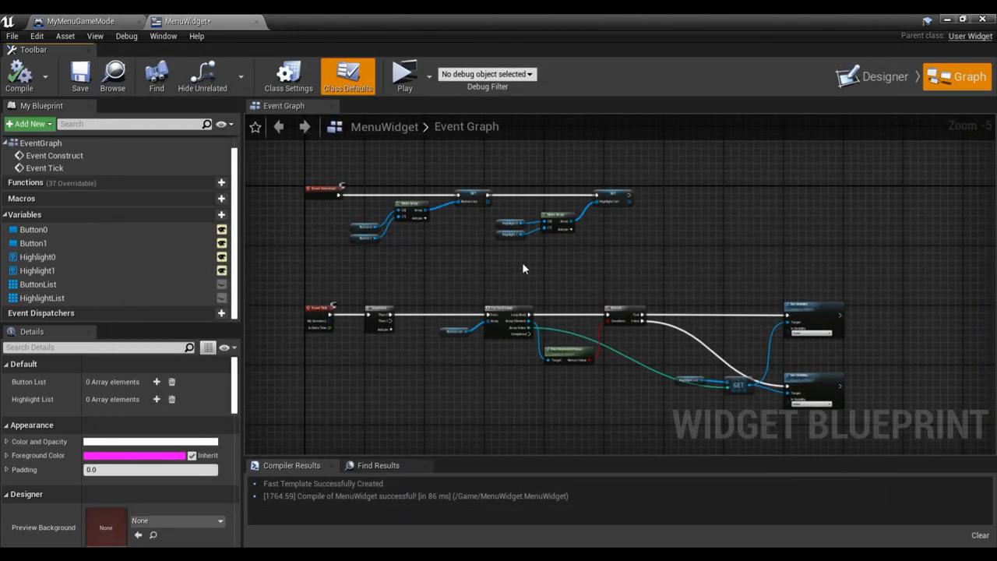